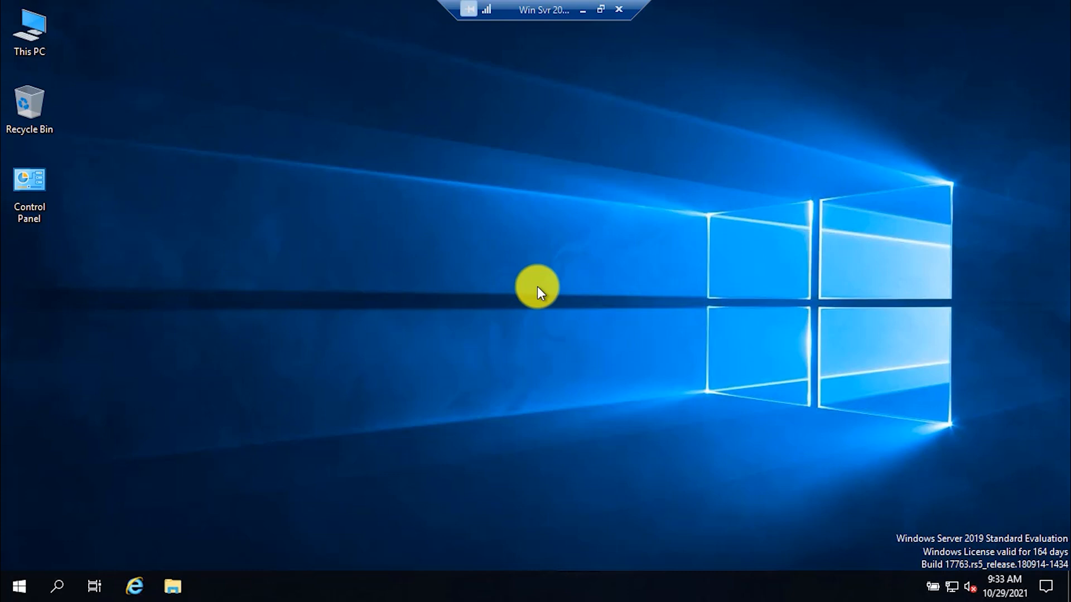
pyautogui.moveTo(944, 552)
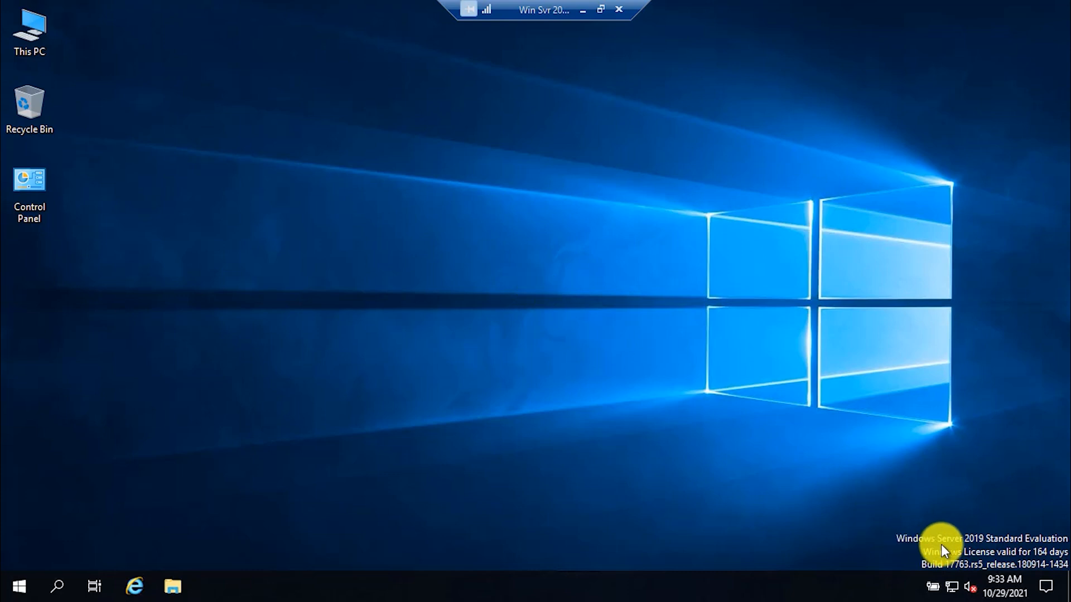
pyautogui.moveTo(939, 540)
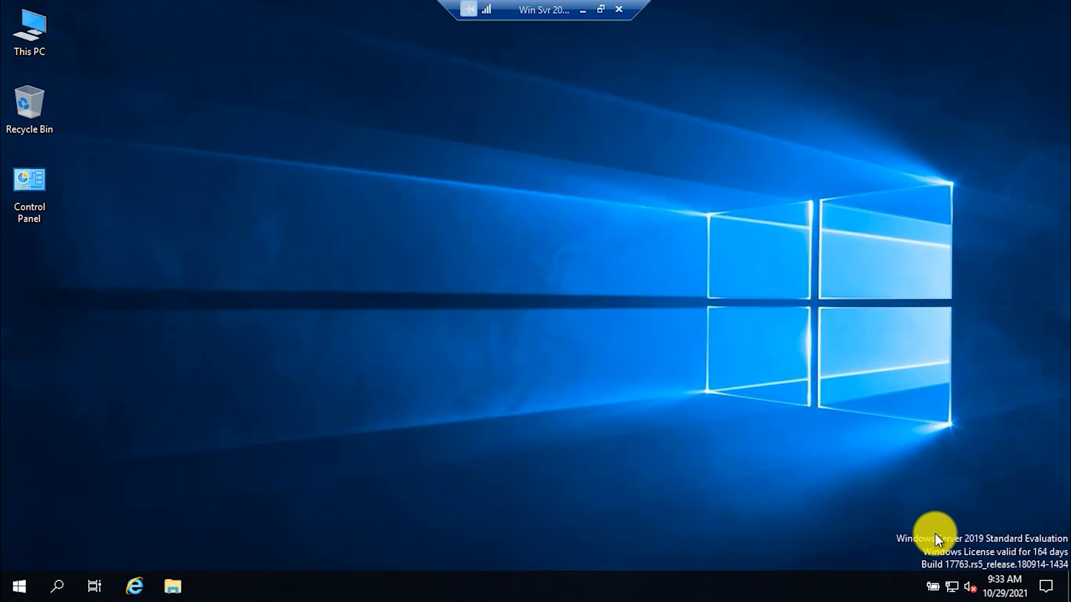
pyautogui.moveTo(962, 546)
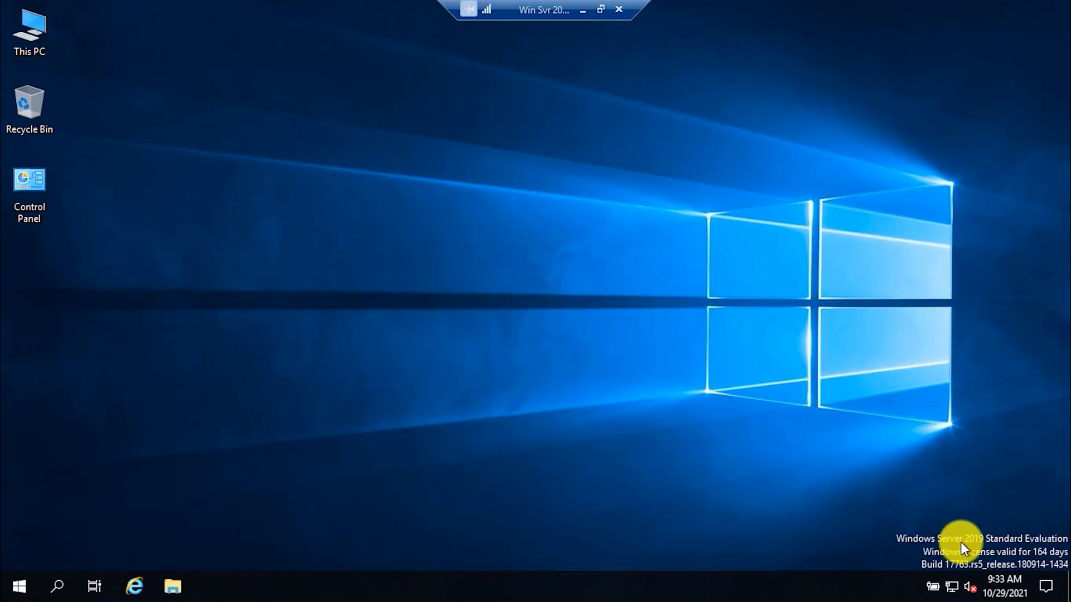
pyautogui.moveTo(1042, 552)
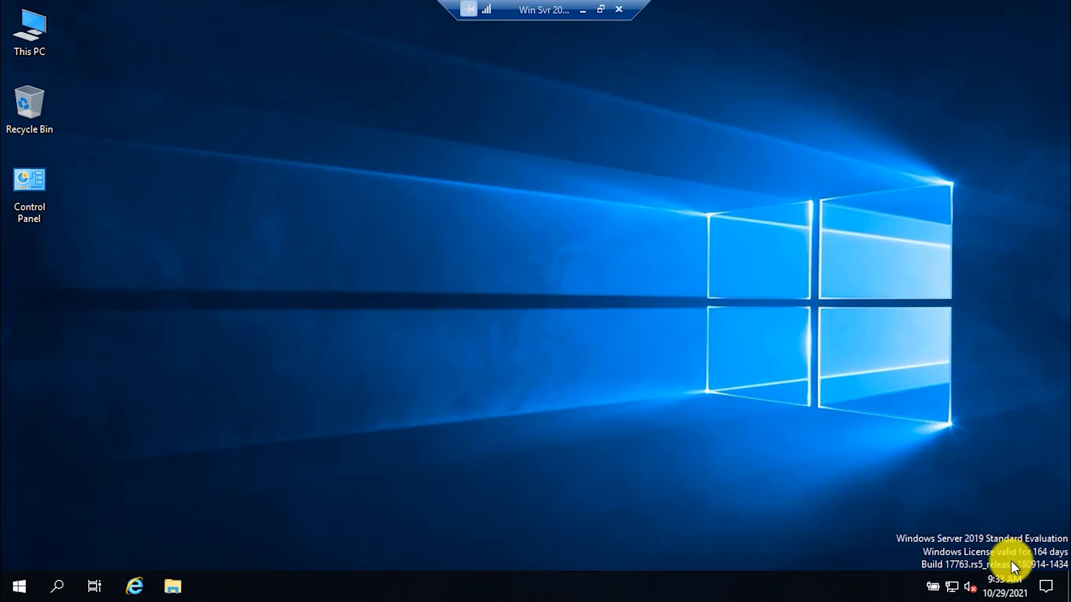
pyautogui.moveTo(1045, 561)
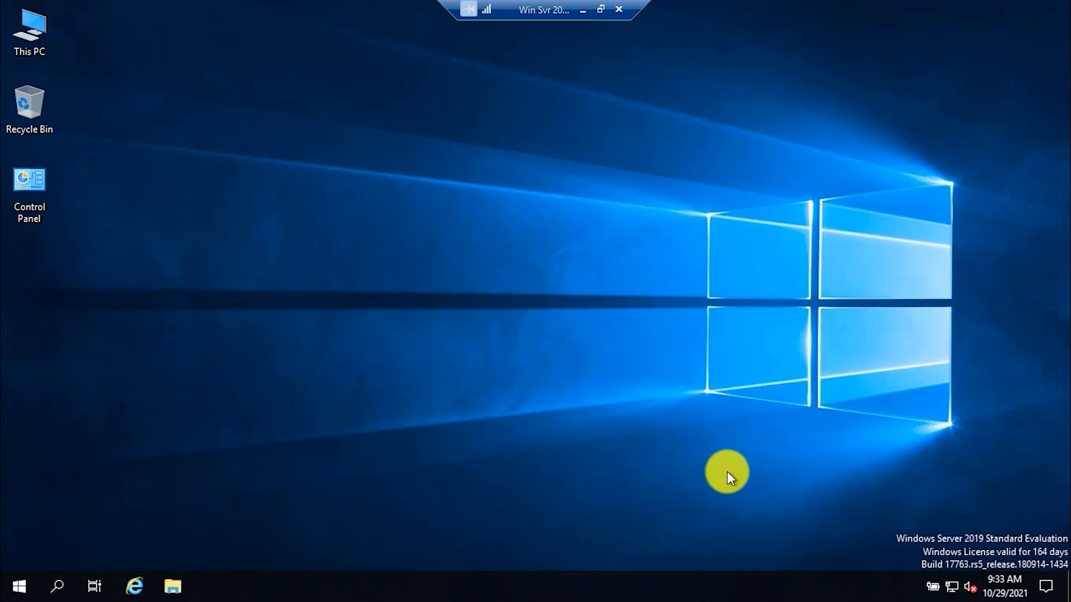
pyautogui.moveTo(993, 566)
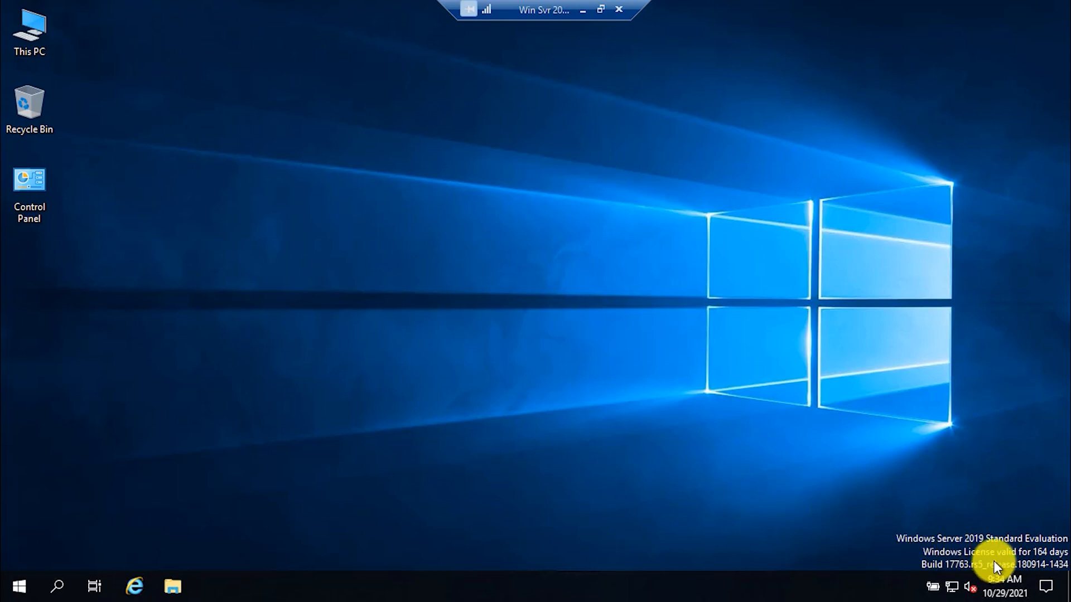
pyautogui.moveTo(440, 279)
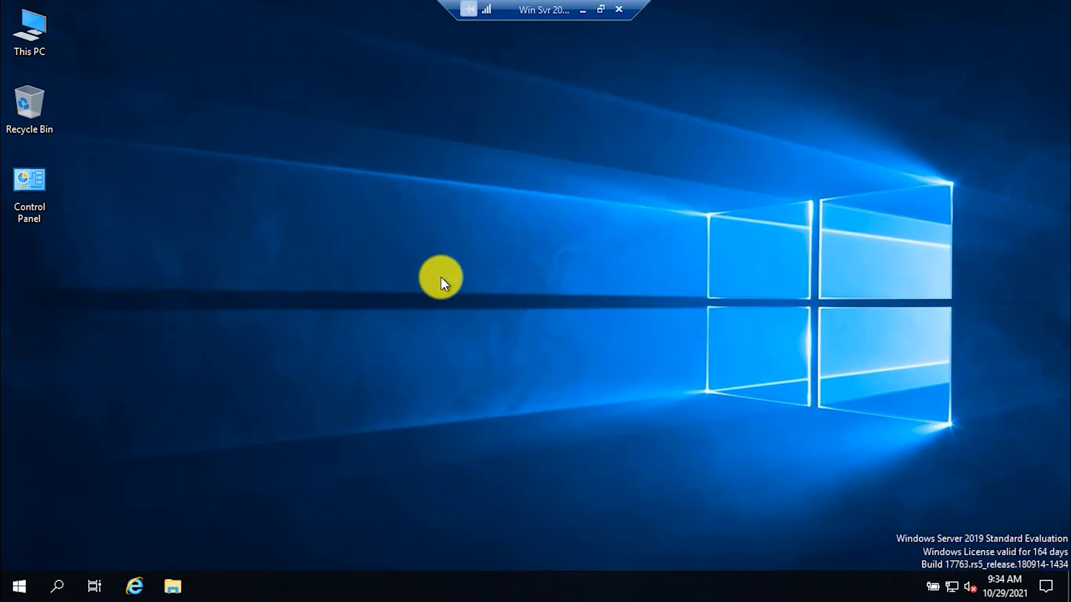
# Step: Show This PC's Properties, revealing the Windows Server 2019 Standard Evaluation system page
pyautogui.rightClick(29, 31)
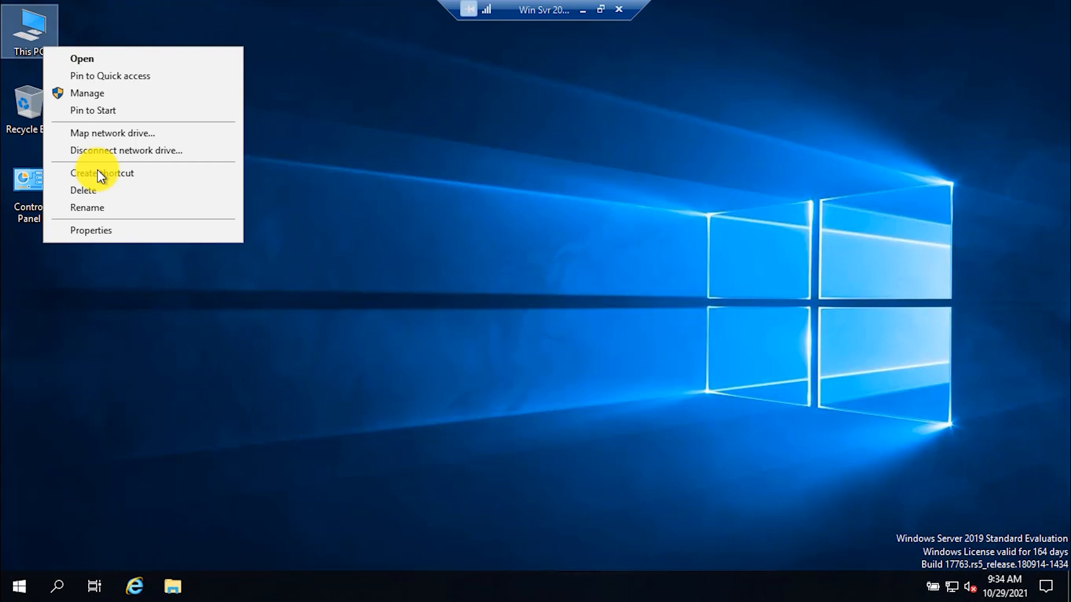
pyautogui.click(90, 230)
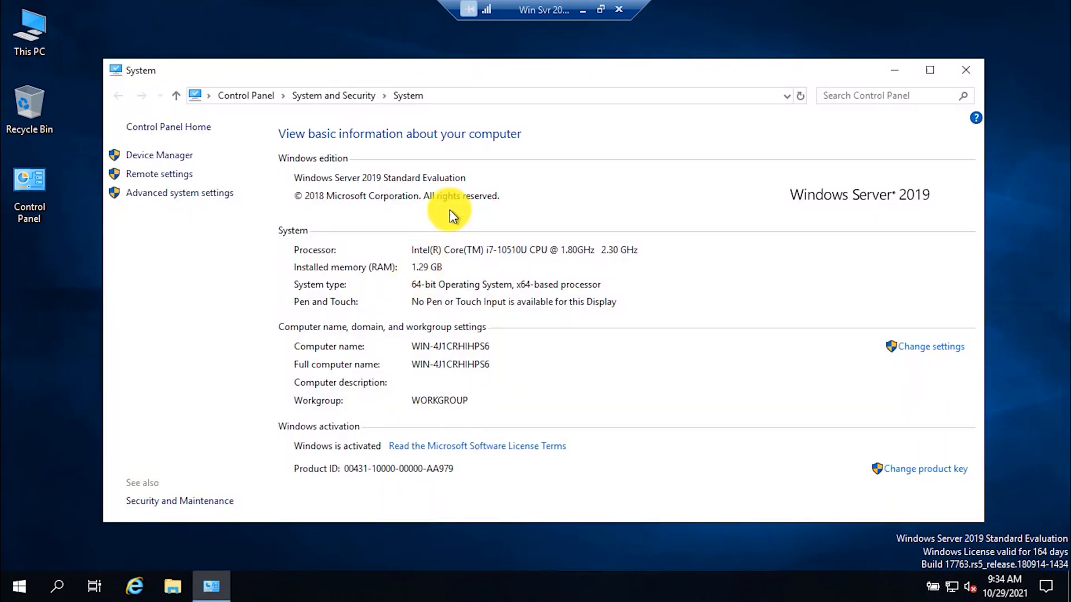
pyautogui.moveTo(355, 180)
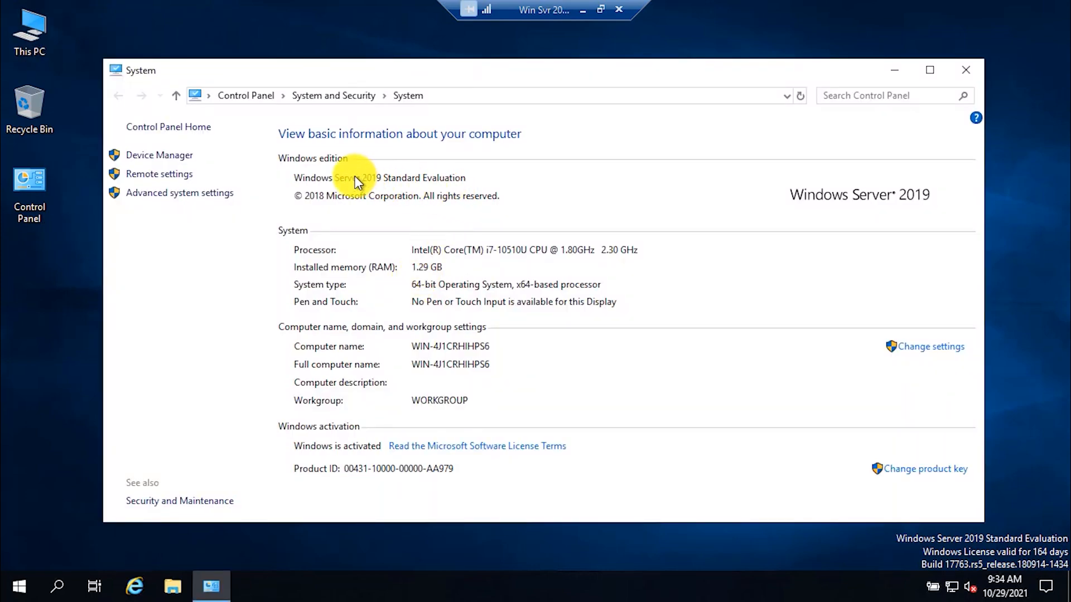
pyautogui.moveTo(430, 189)
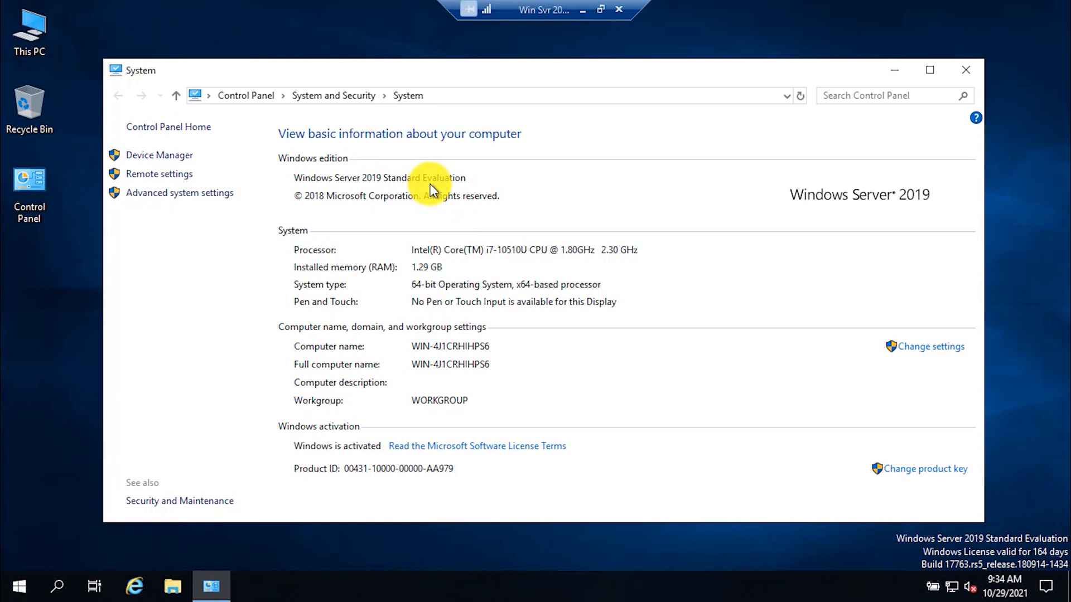
pyautogui.moveTo(13, 587)
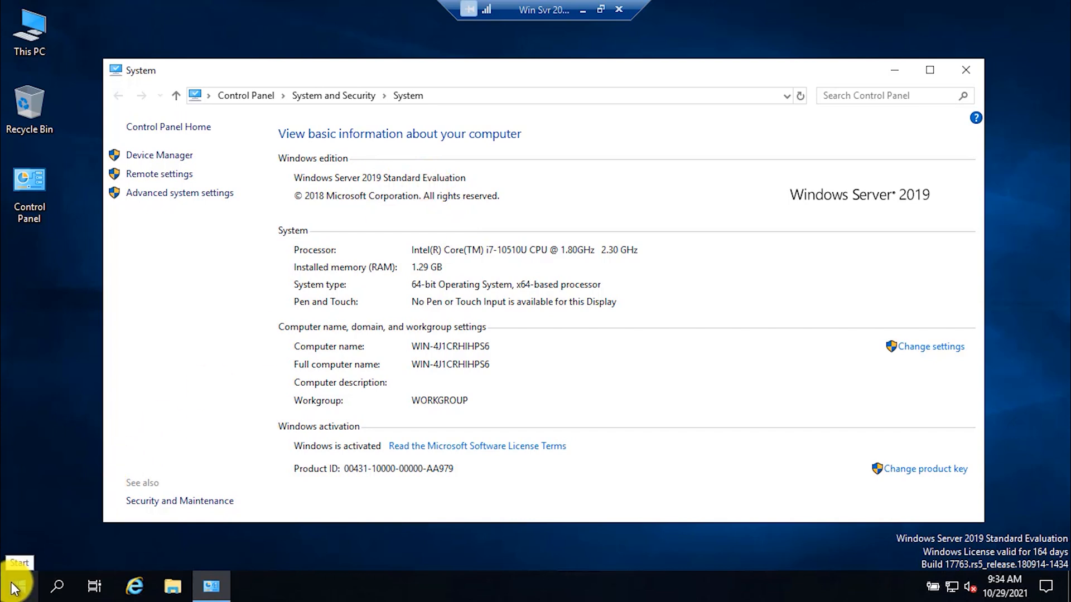
# Step: Search for cmd and launch Command Prompt as administrator
pyautogui.write('cmd')
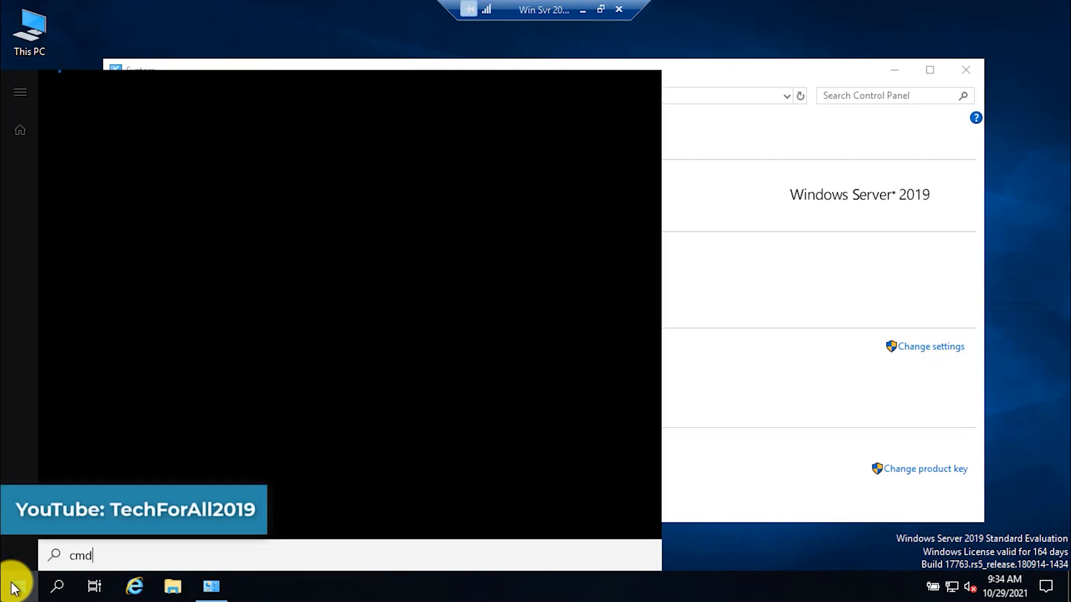
pyautogui.rightClick(129, 161)
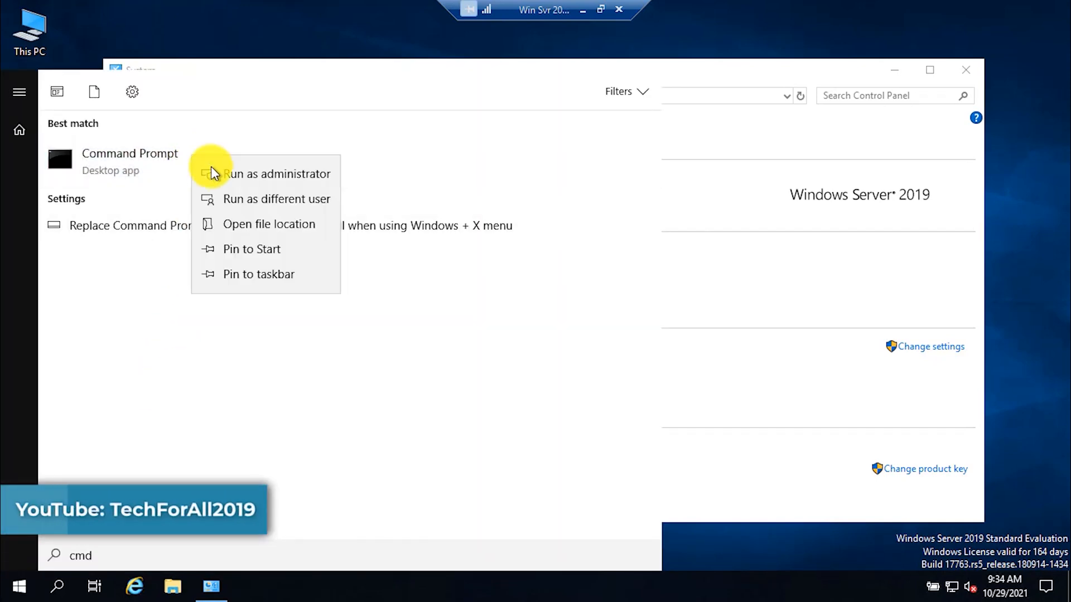
pyautogui.click(276, 174)
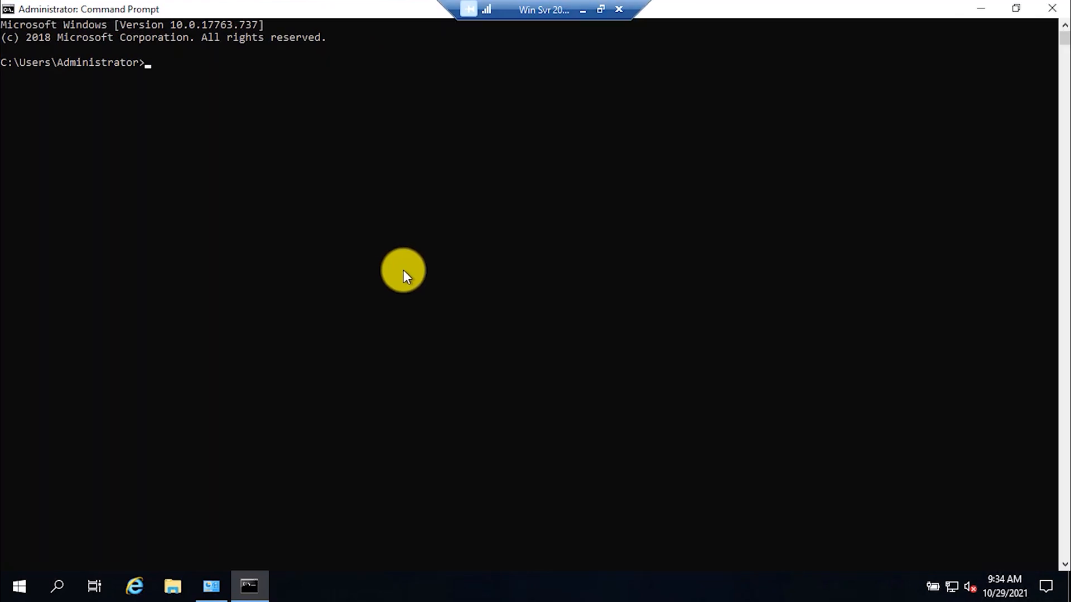
# Step: Run SLMGR -DLV to get the detailed licence report (evaluation, 165 days remaining)
pyautogui.write('SL')
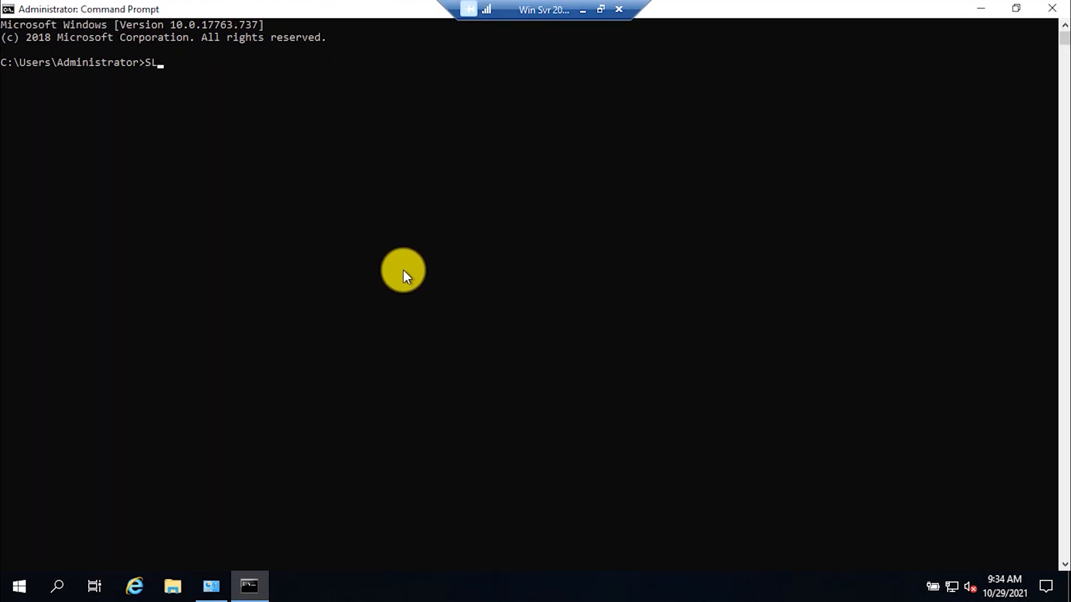
pyautogui.write('MGR')
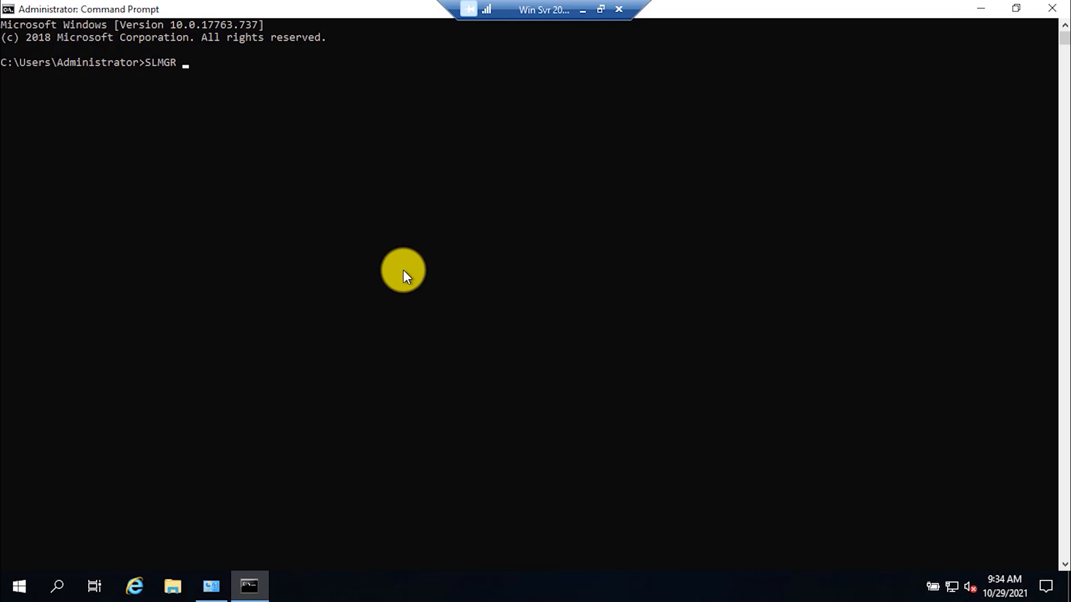
pyautogui.write('-')
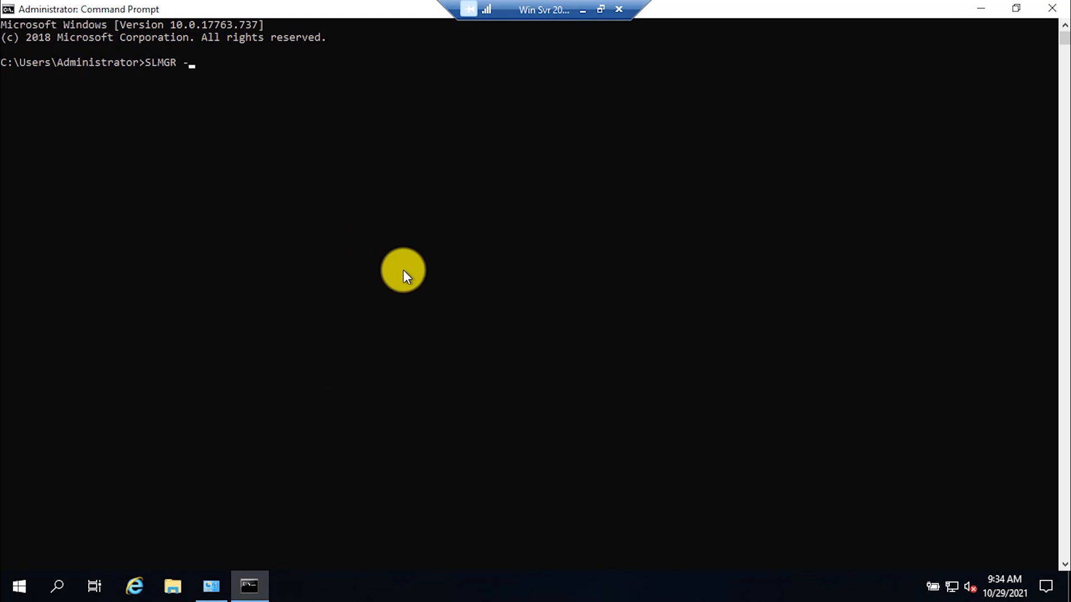
pyautogui.write('DLV')
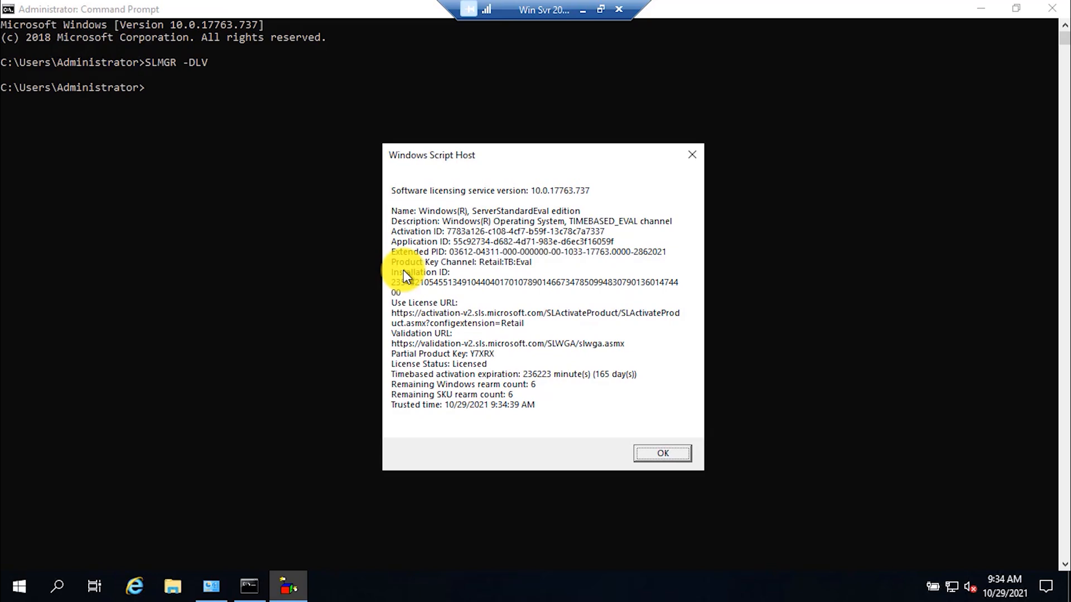
pyautogui.moveTo(436, 371)
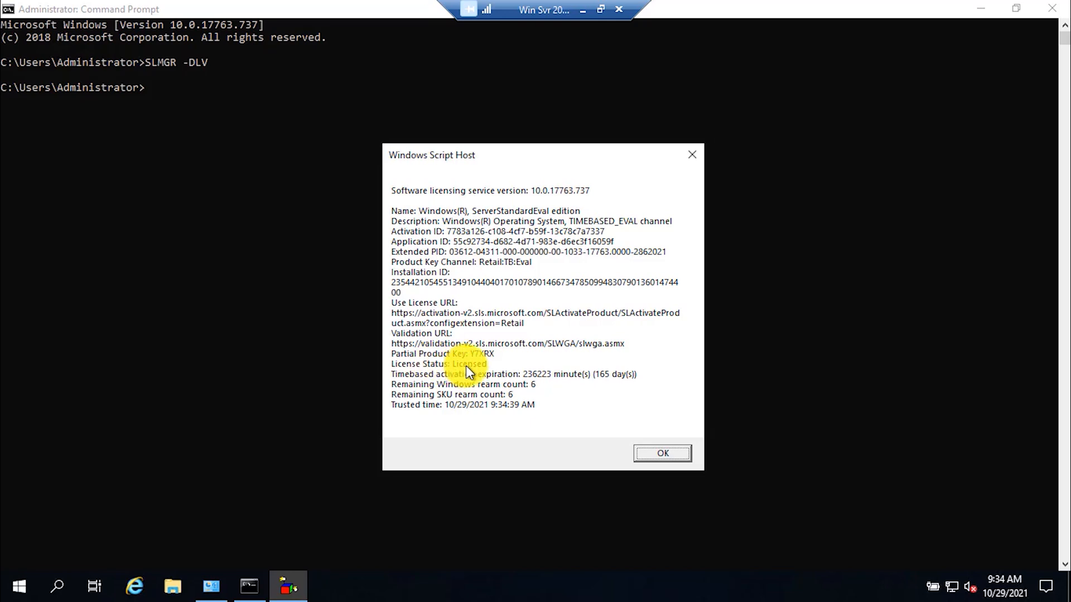
pyautogui.moveTo(557, 390)
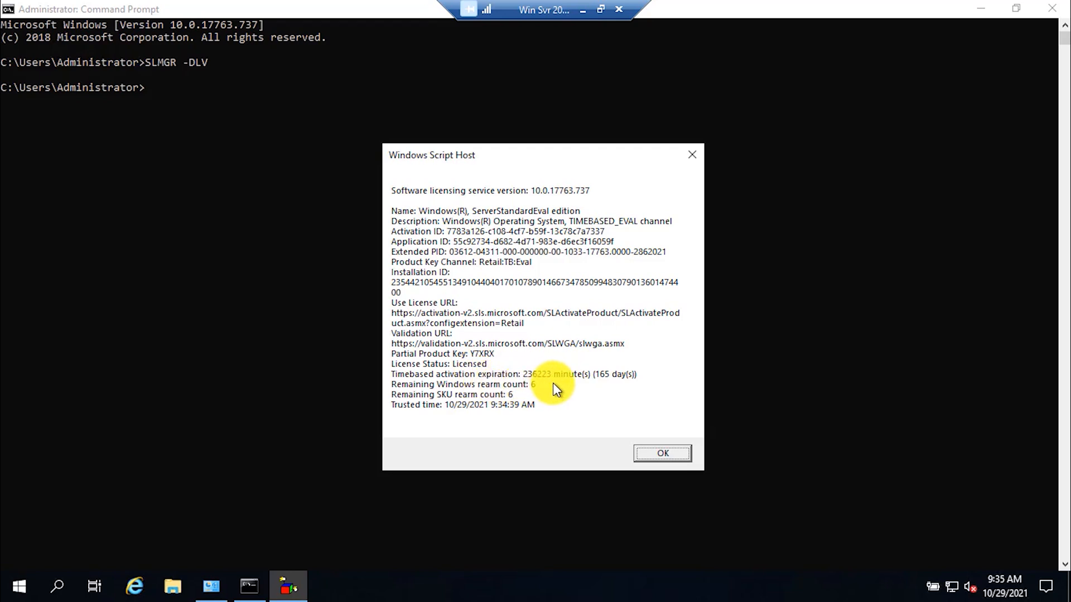
pyautogui.moveTo(603, 379)
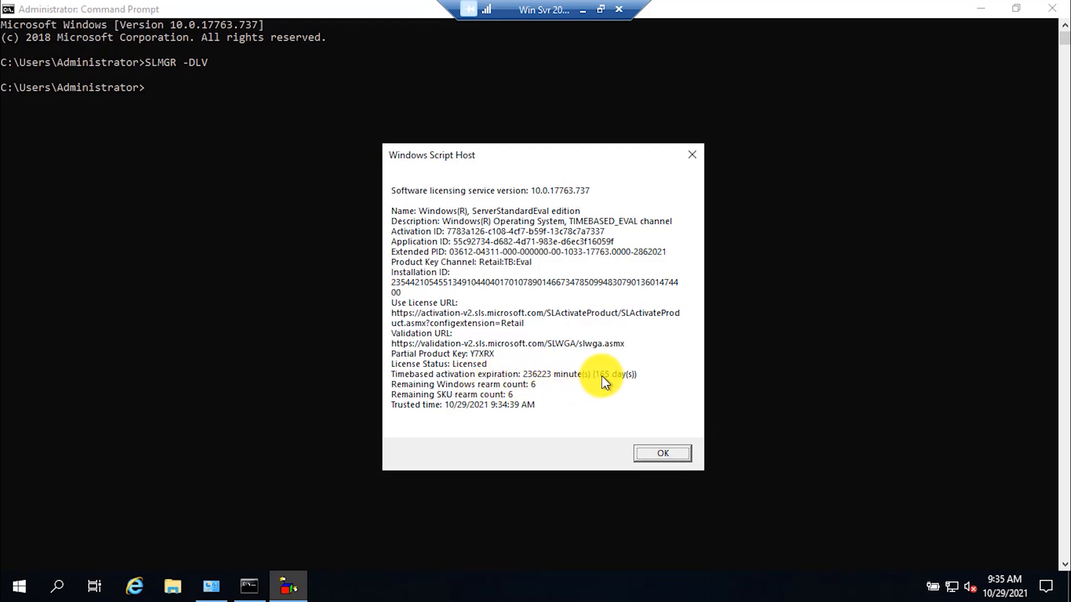
pyautogui.moveTo(613, 380)
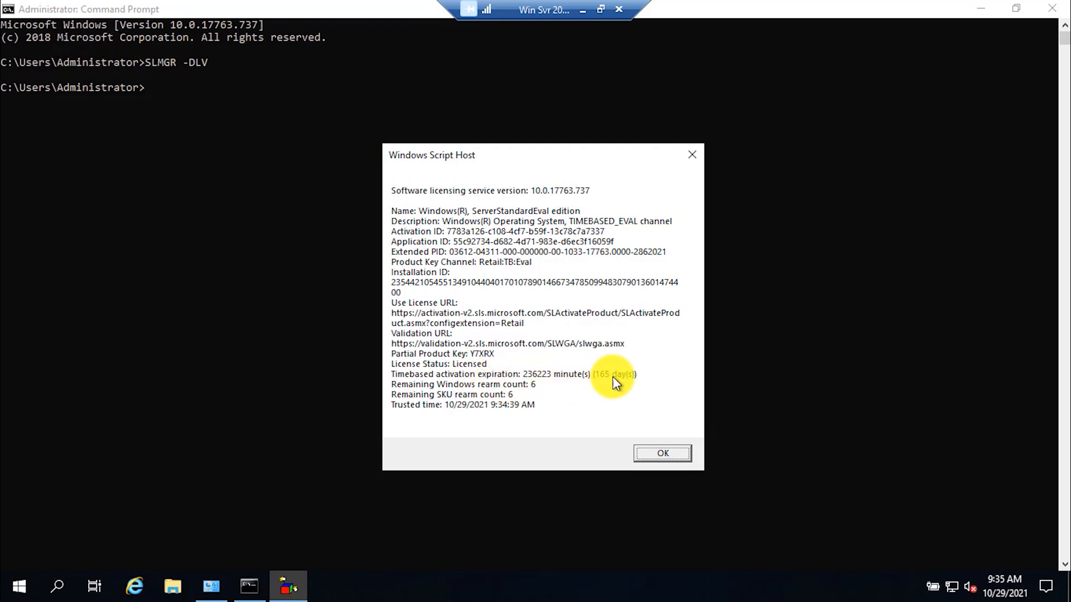
pyautogui.moveTo(526, 393)
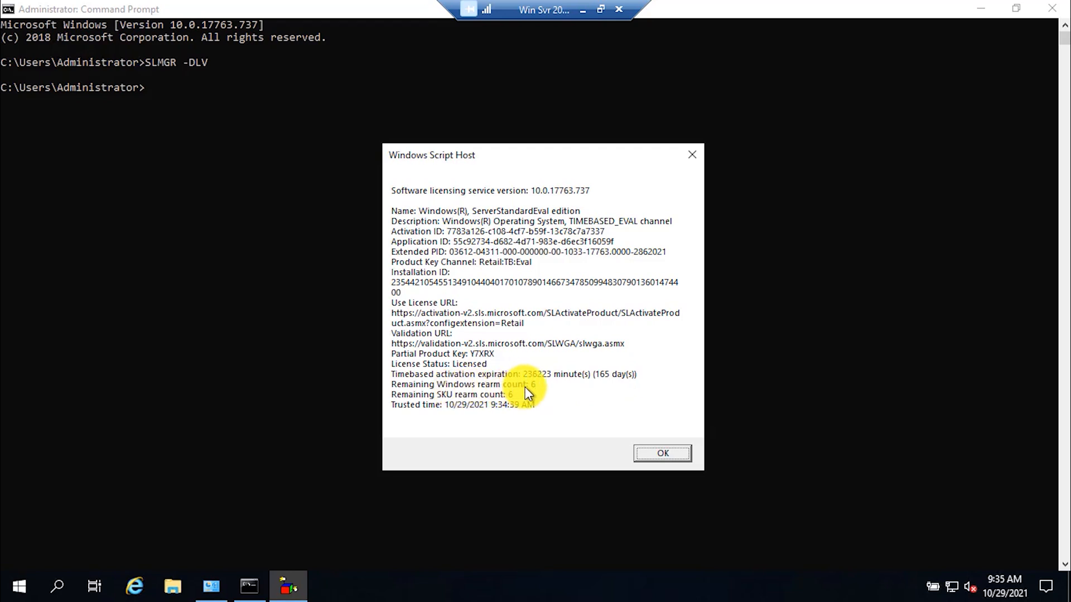
pyautogui.moveTo(535, 392)
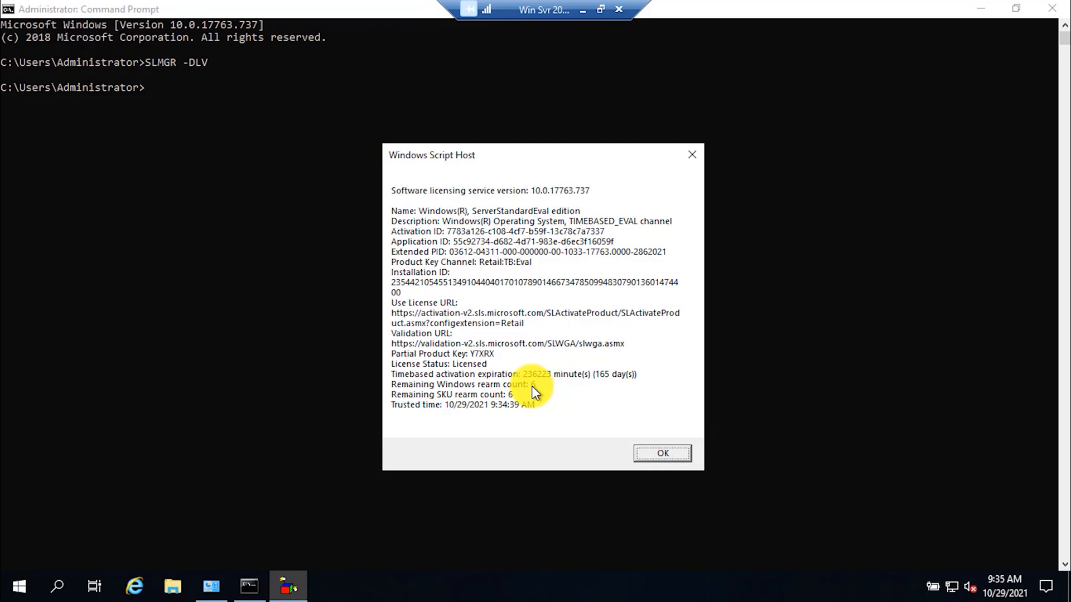
pyautogui.moveTo(512, 389)
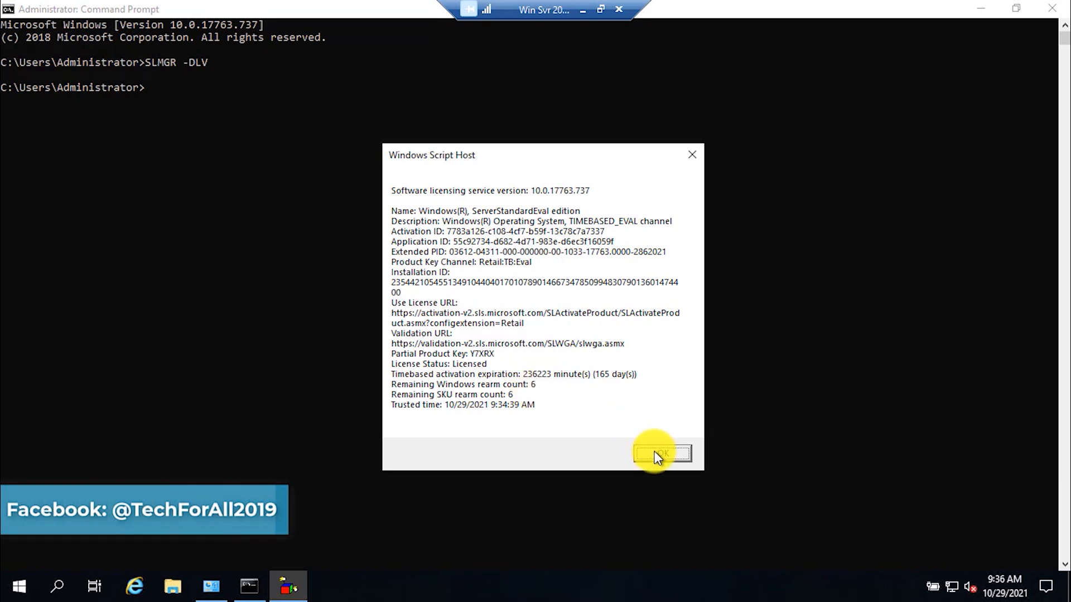
# Step: Dismiss the licence details and run SLMGR -REARM, getting the restart-needed success message
pyautogui.click(661, 454)
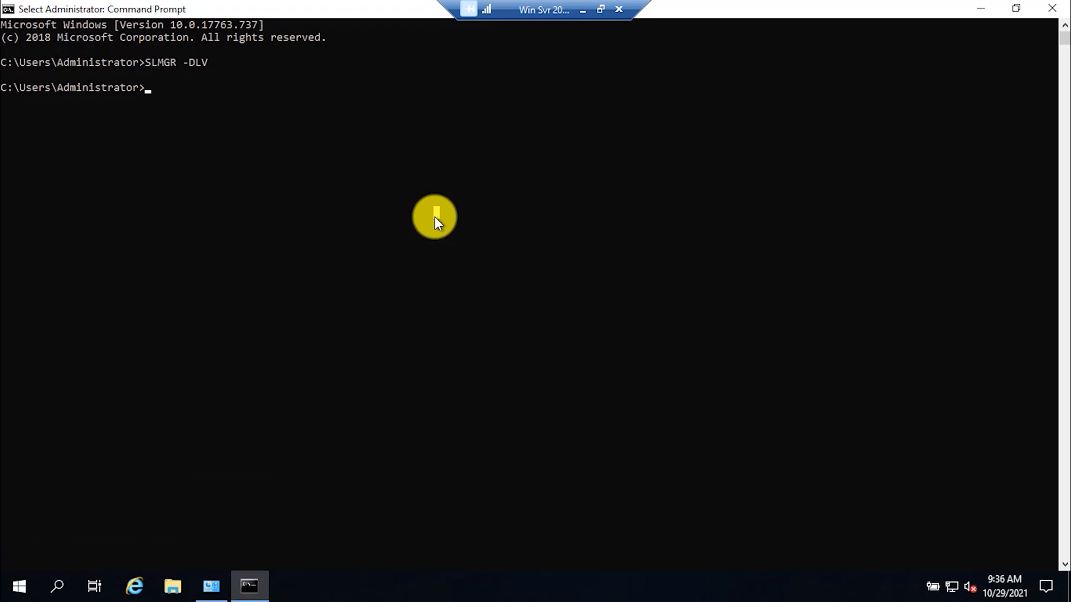
pyautogui.write('SL')
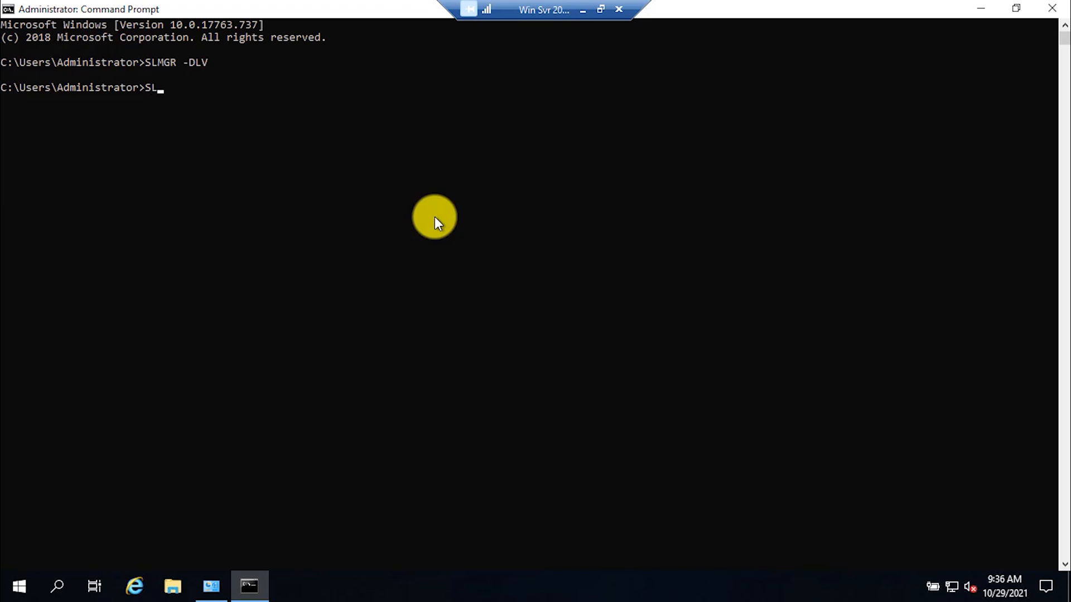
pyautogui.write('MGR')
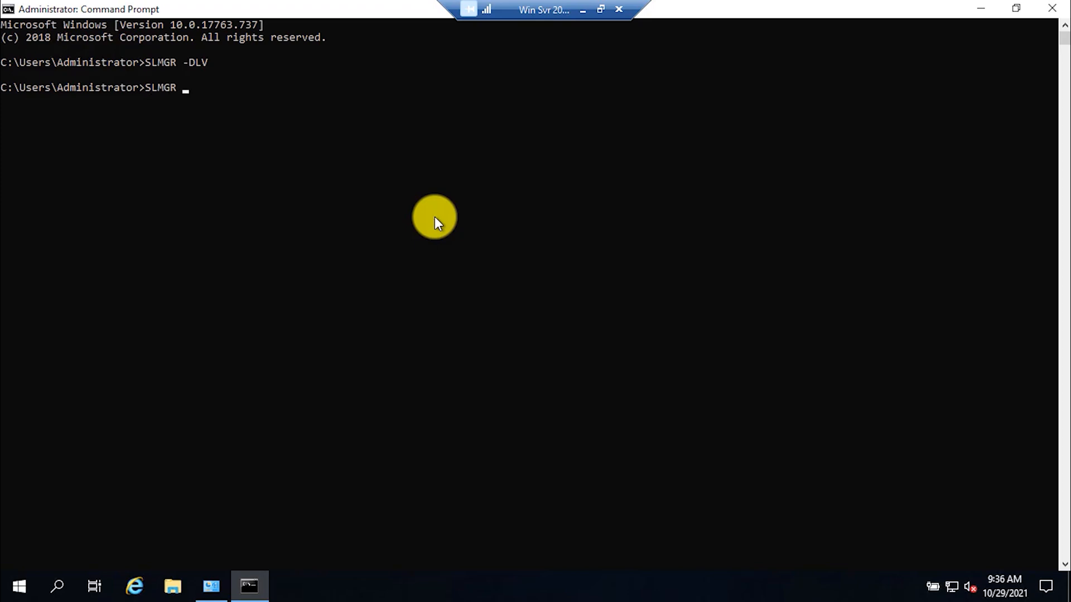
pyautogui.write('-REARM')
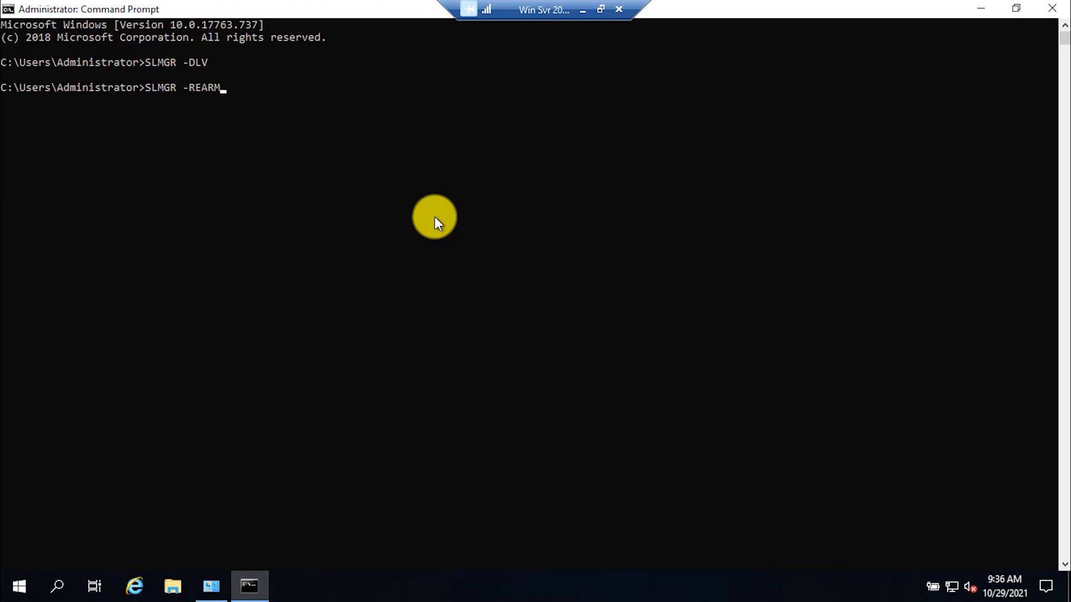
pyautogui.press('Return')
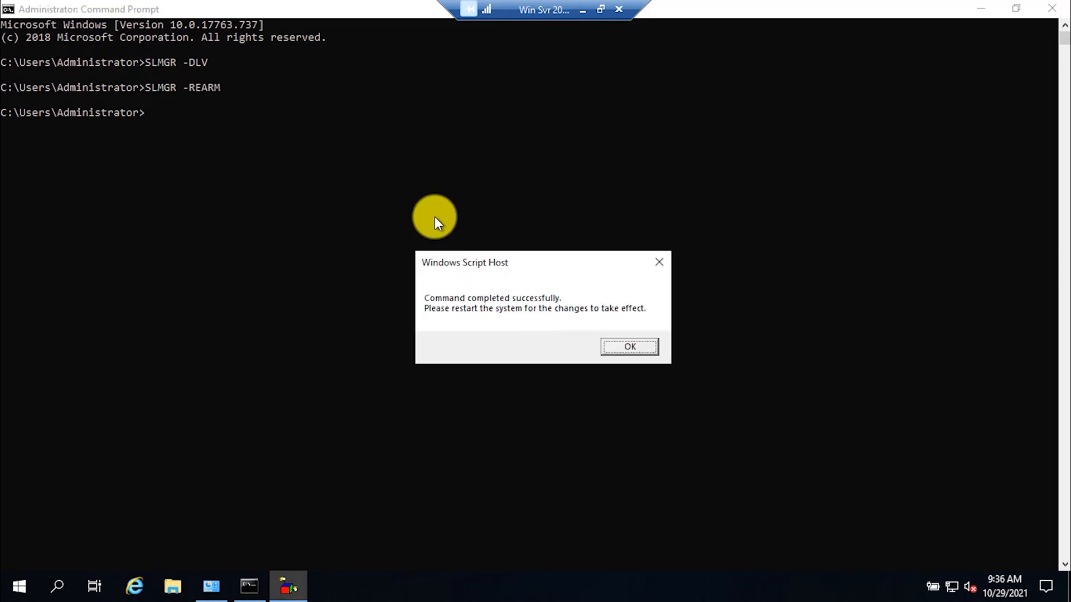
pyautogui.moveTo(479, 305)
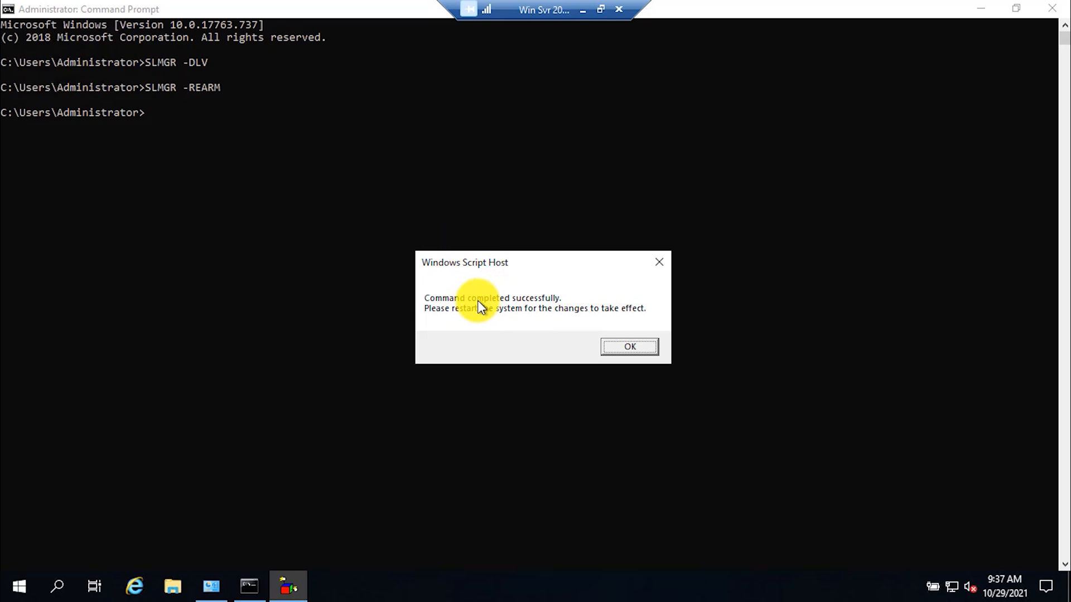
pyautogui.moveTo(495, 314)
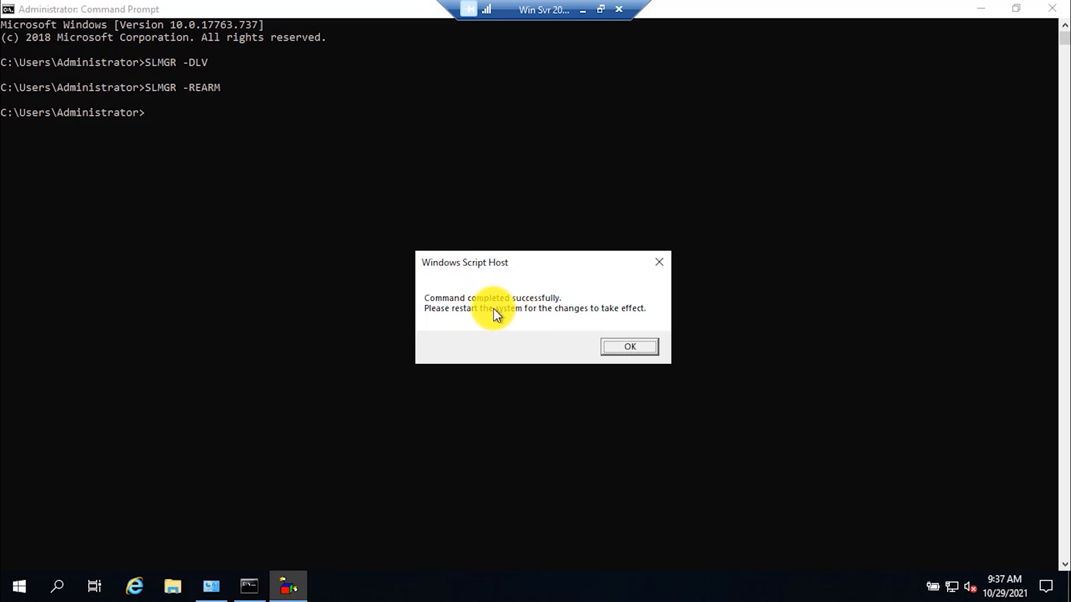
pyautogui.moveTo(580, 320)
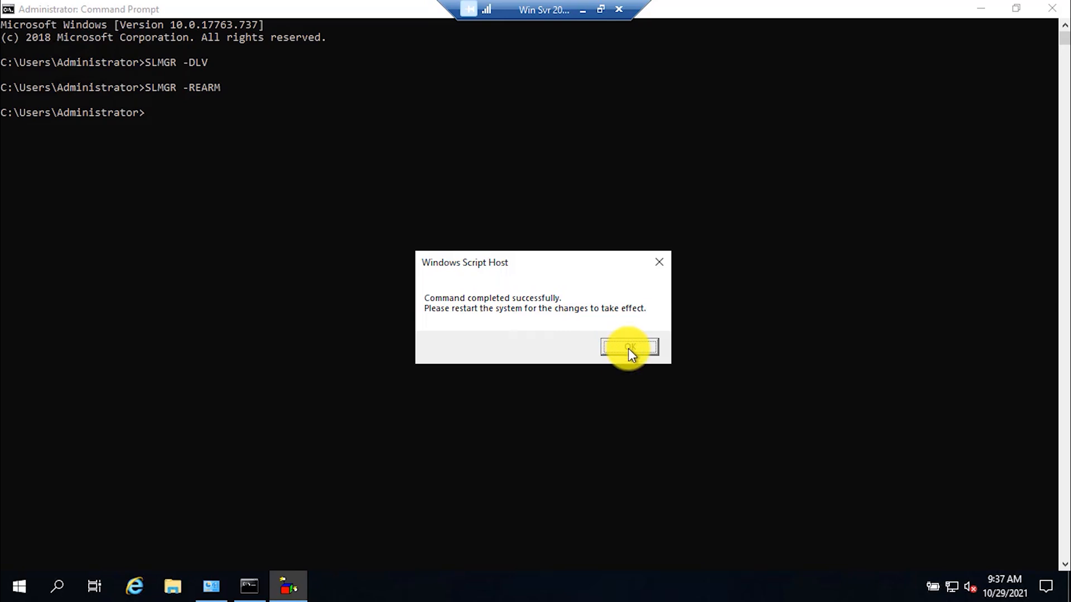
# Step: Dismiss the success message, close System, and restart the server with reason Other (Unplanned)
pyautogui.click(628, 347)
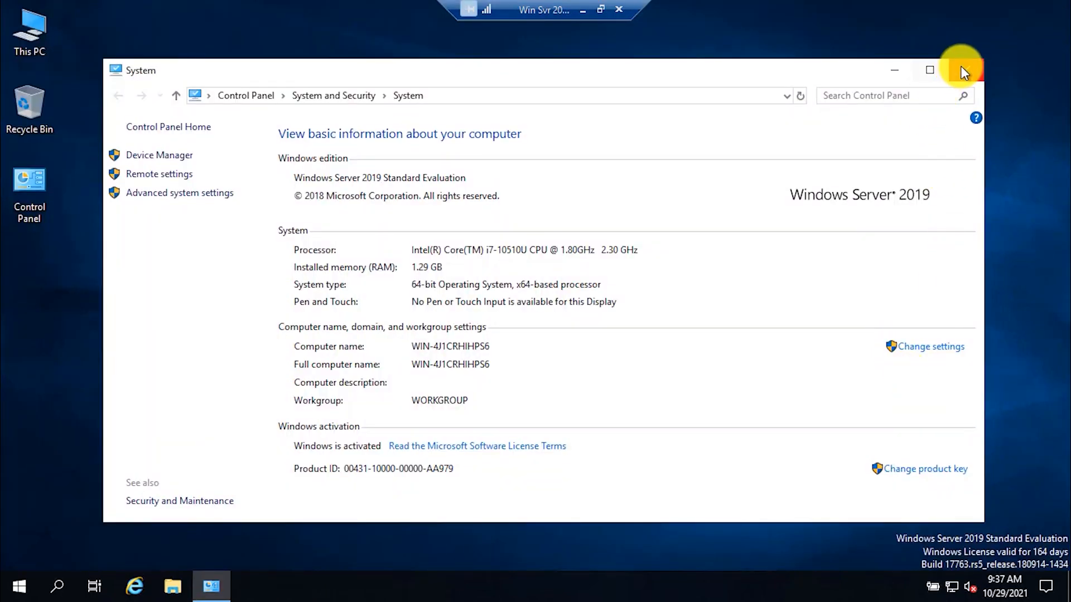
pyautogui.click(961, 70)
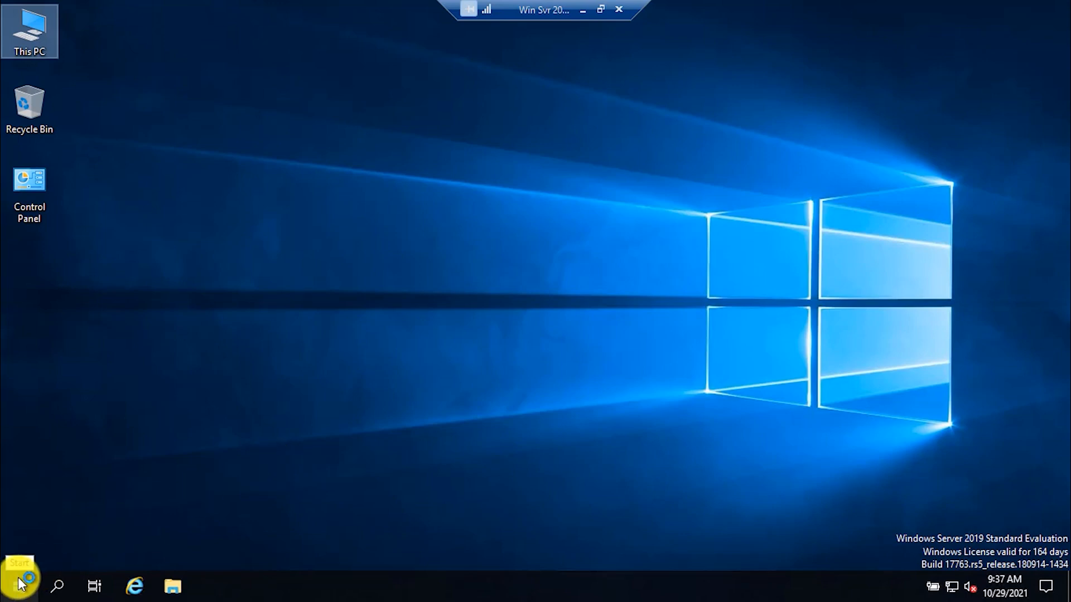
pyautogui.rightClick(19, 585)
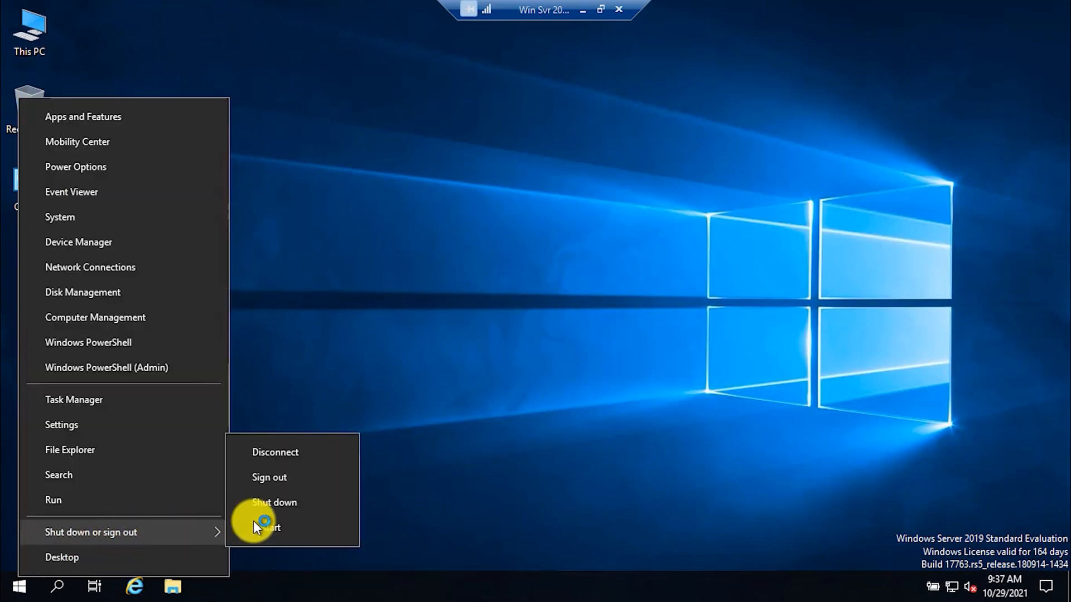
pyautogui.click(274, 502)
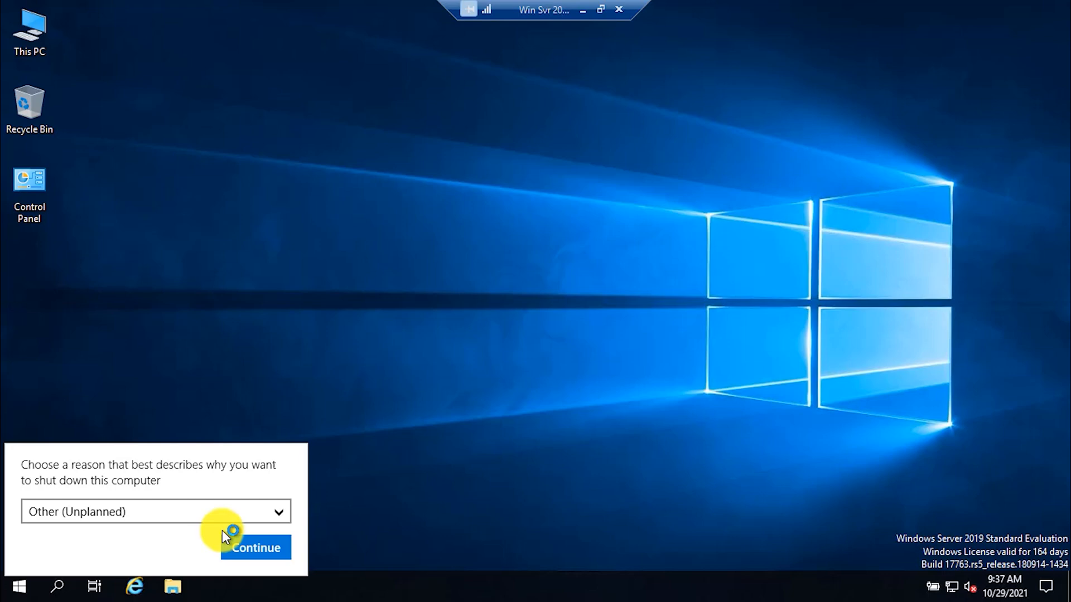
pyautogui.click(254, 547)
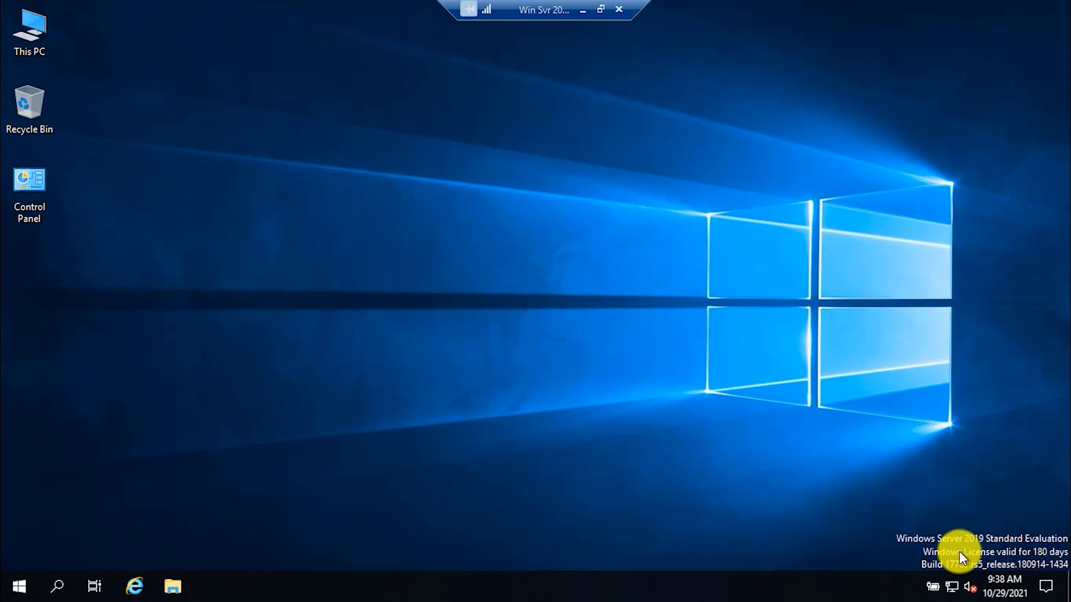
pyautogui.moveTo(1048, 561)
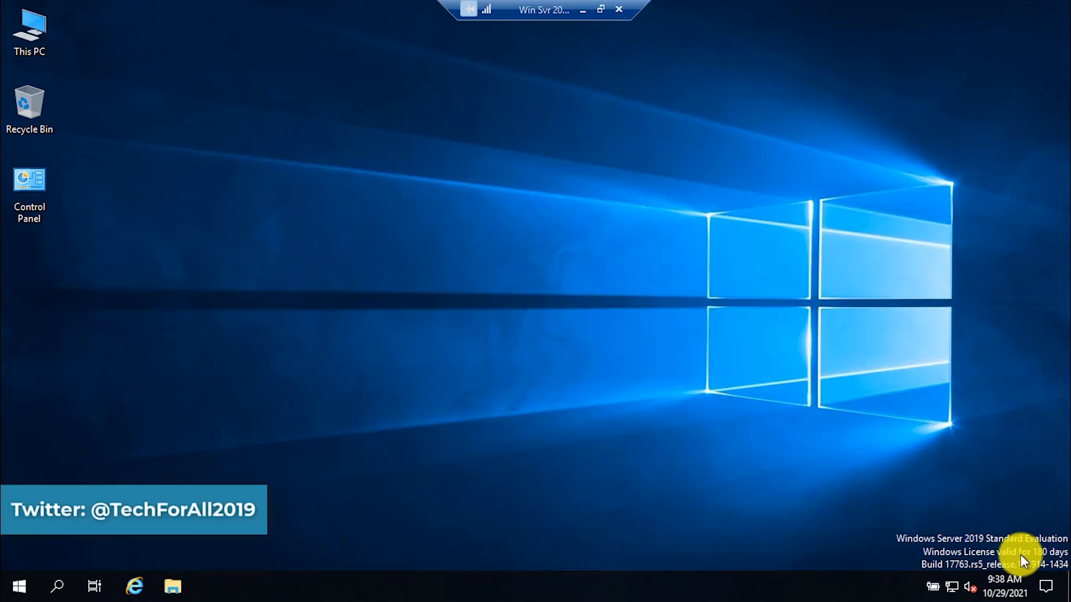
pyautogui.moveTo(607, 427)
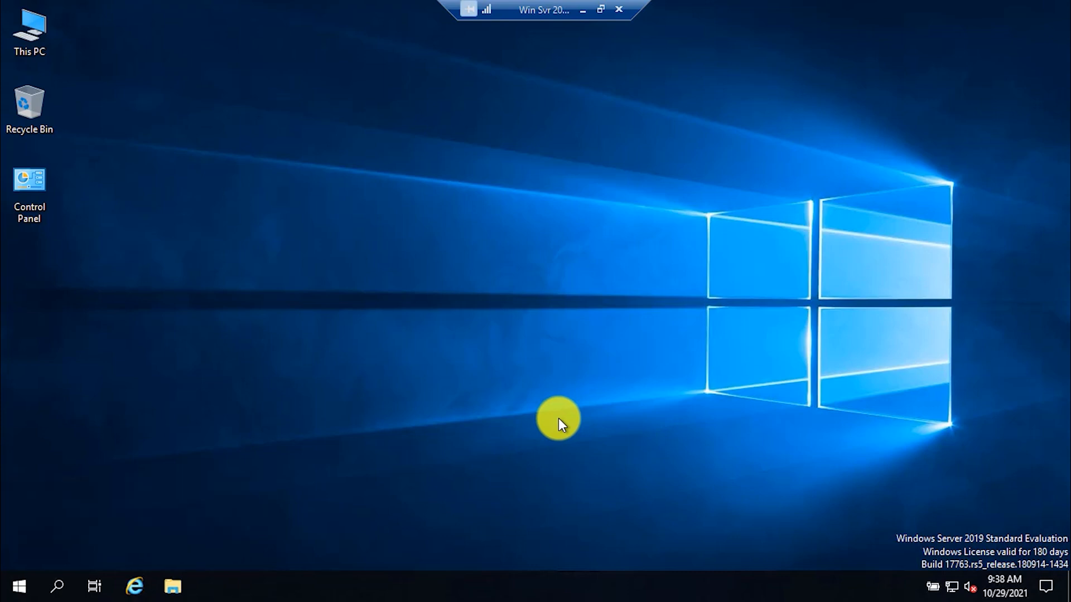
# Step: After the restart, launch Command Prompt as administrator from Start again
pyautogui.click(19, 586)
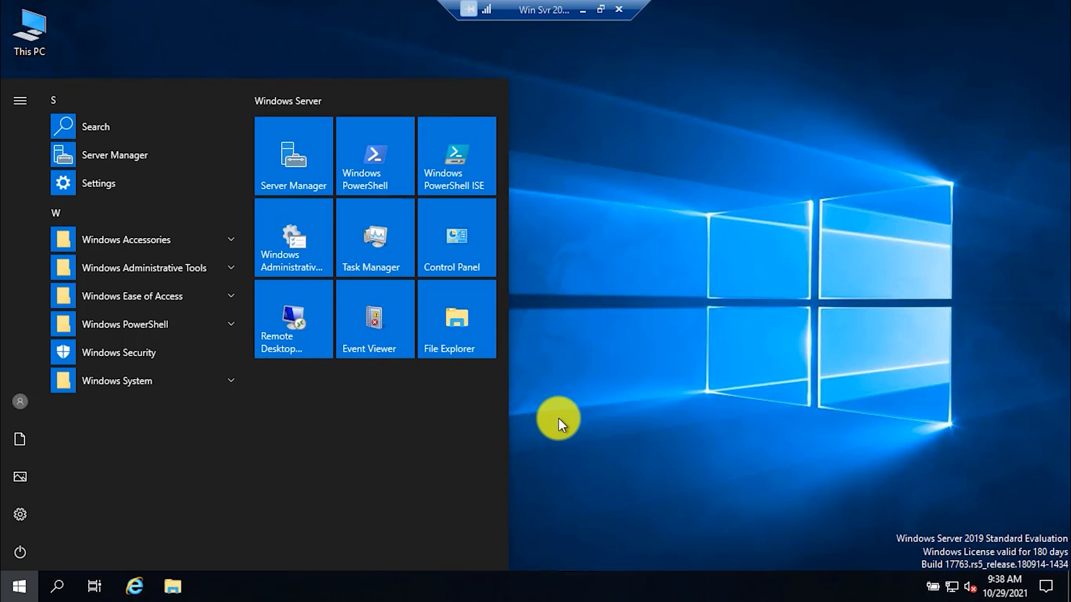
pyautogui.rightClick(130, 161)
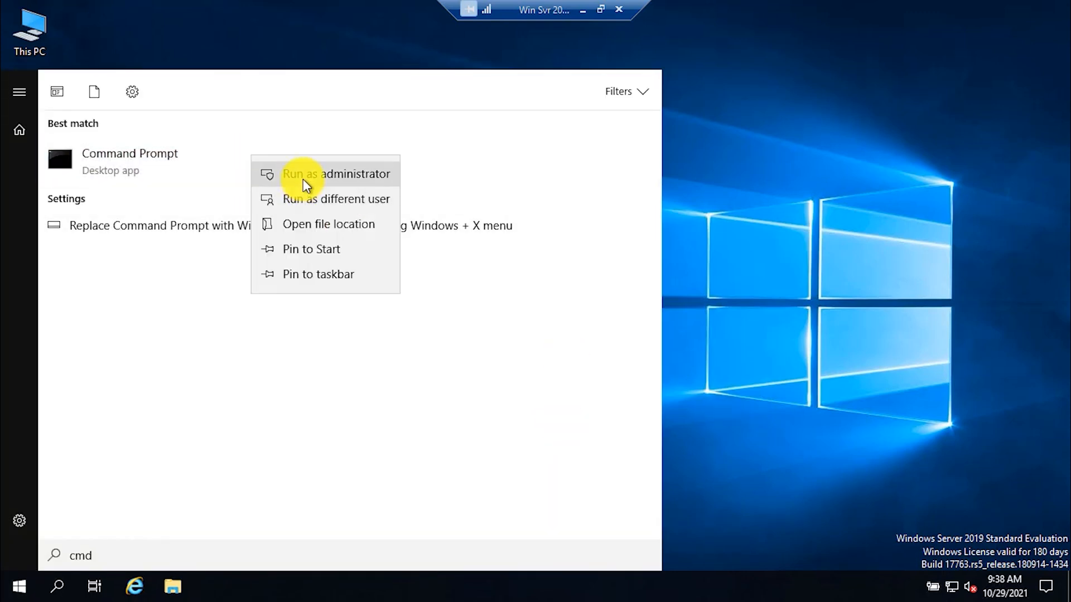
pyautogui.click(335, 174)
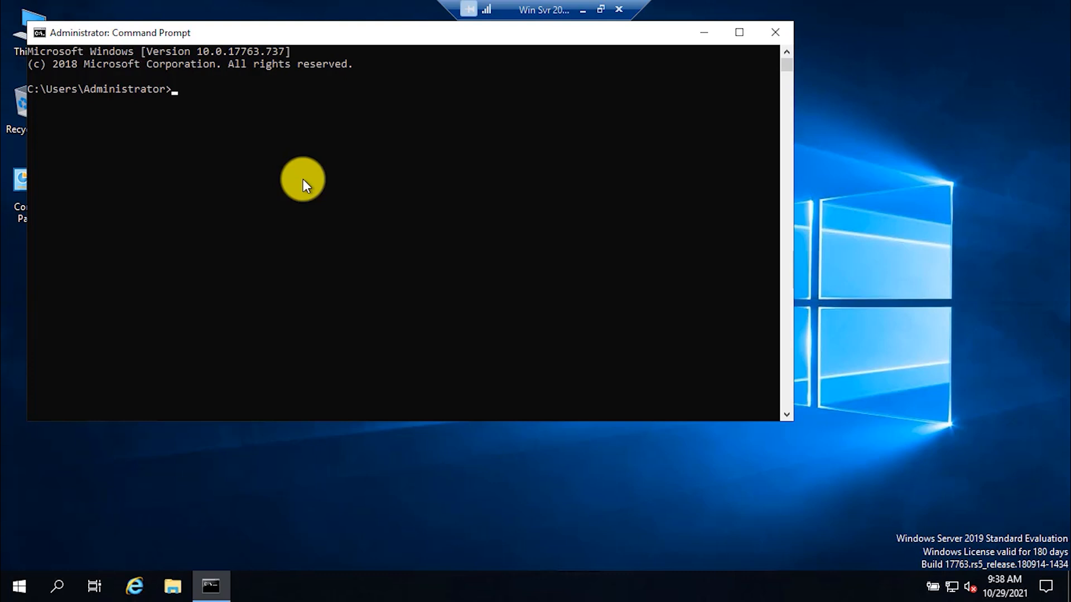
# Step: Run SLMGR -DLV again, showing 180 evaluation days left and rearm count 5
pyautogui.write('SLMGR')
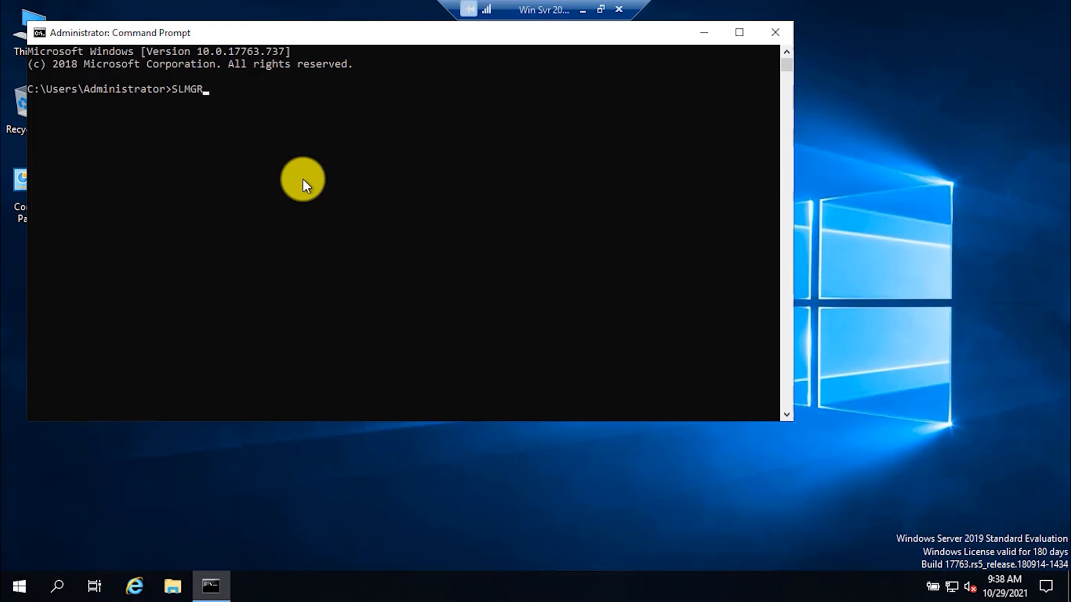
pyautogui.write('-DLV')
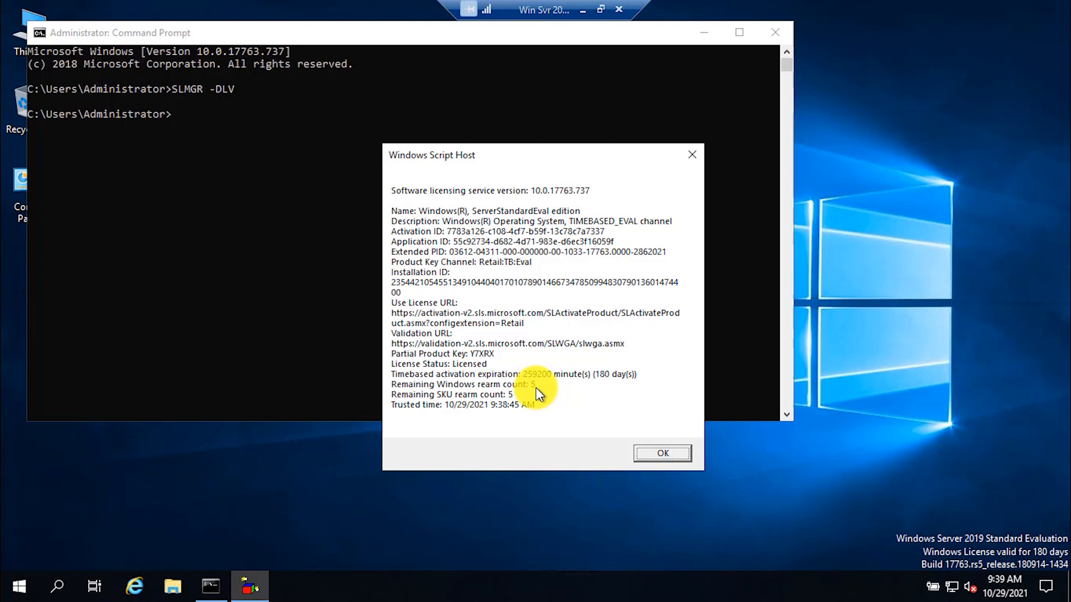
pyautogui.moveTo(582, 408)
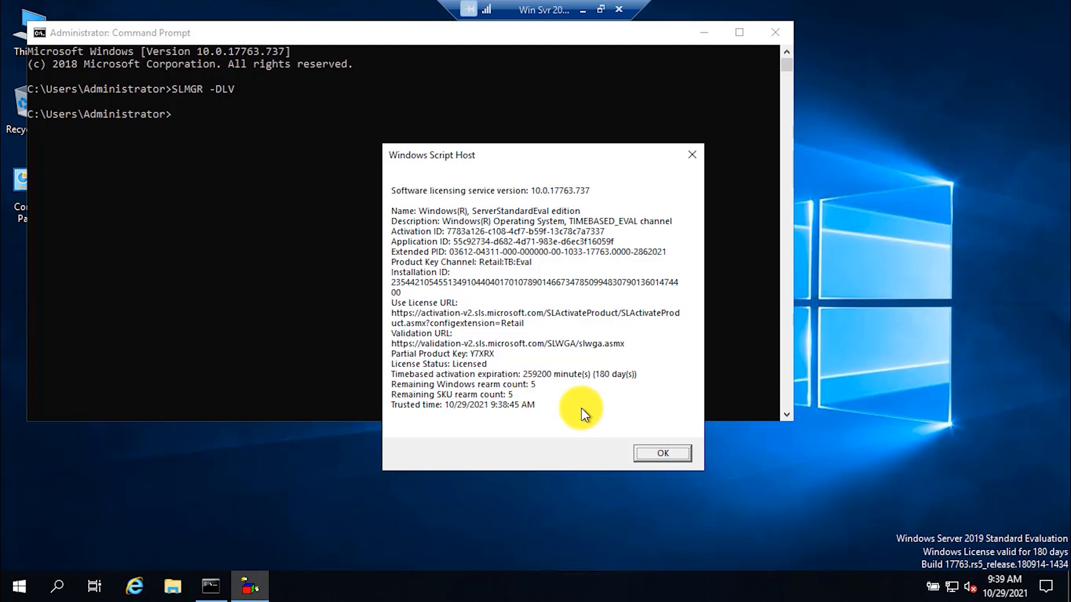